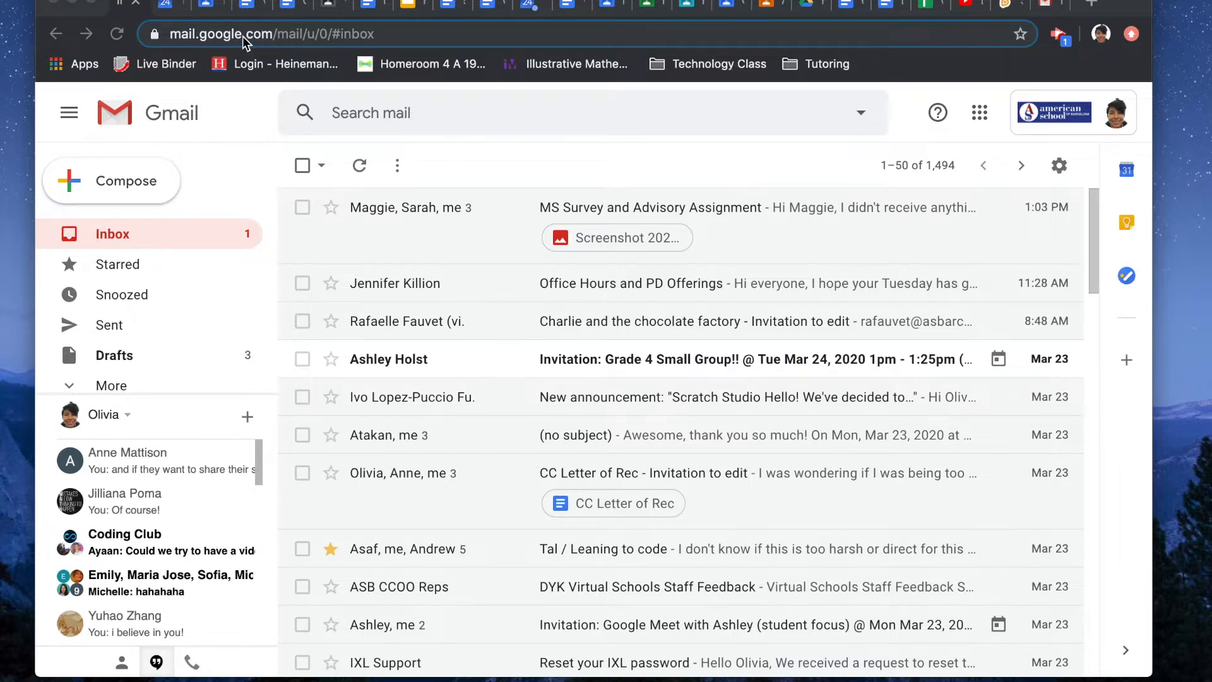
Switch browser tabs toward the Testing Meet assignment with its class video meeting card.
{"action": "left_click", "coordinate": [250, 6]}
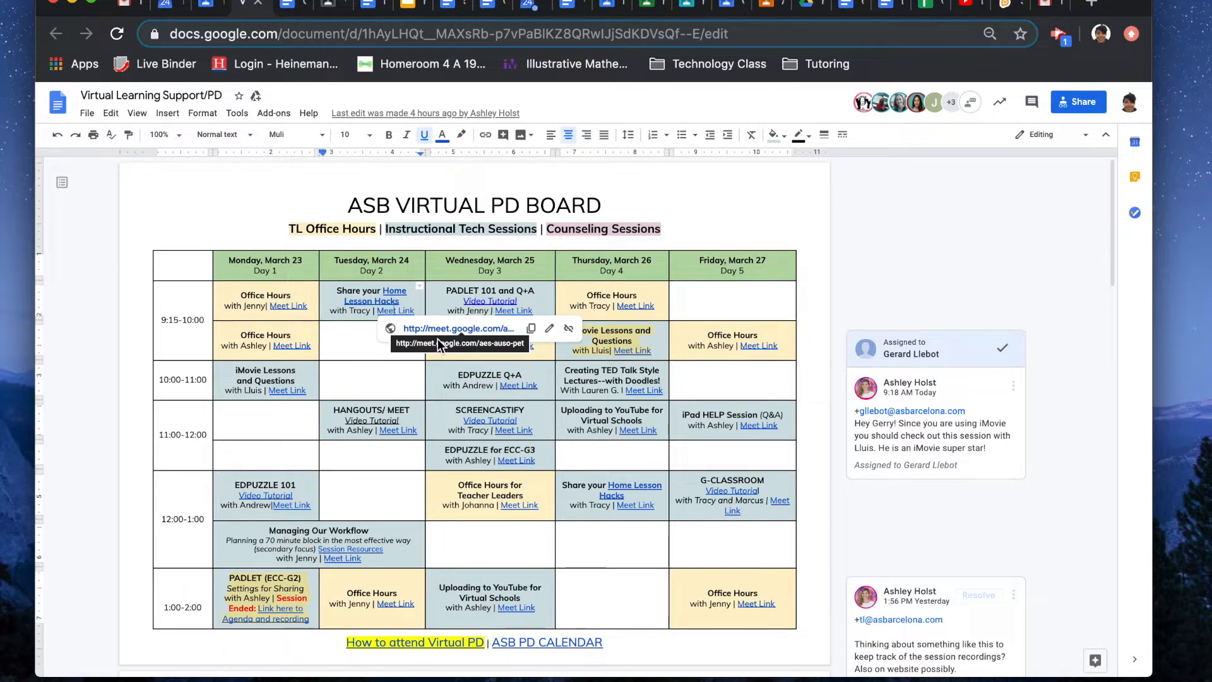
{"action": "mouse_move", "coordinate": [216, 9]}
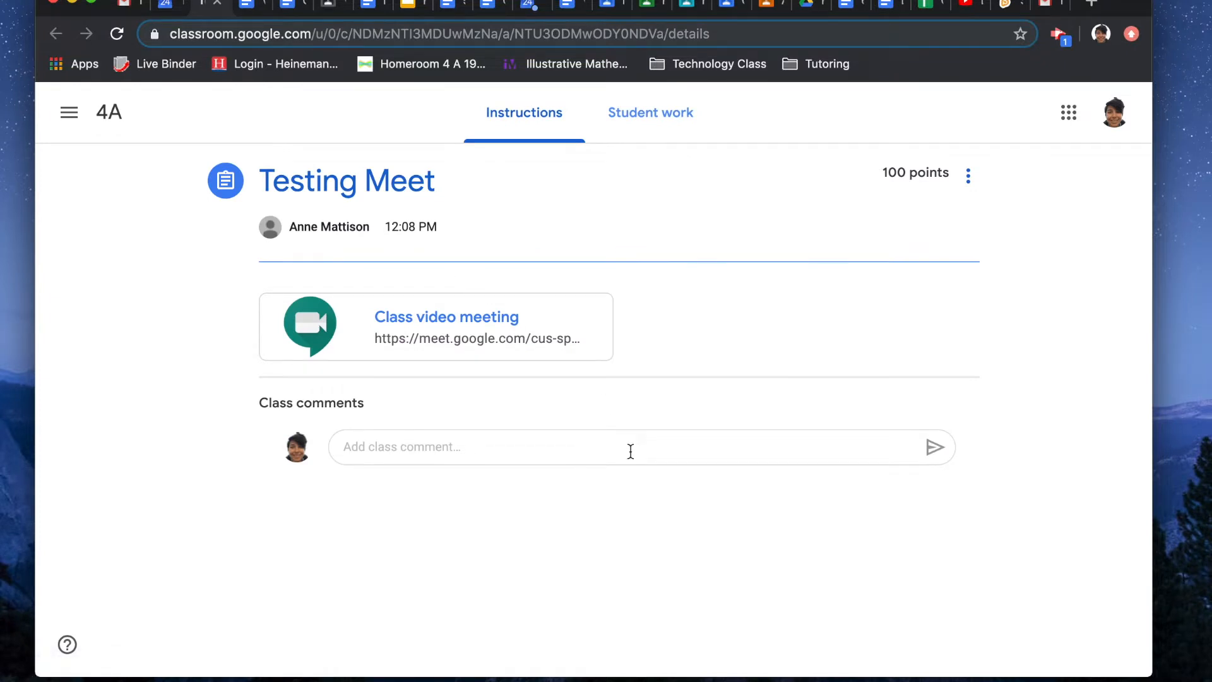
{"action": "mouse_move", "coordinate": [461, 342]}
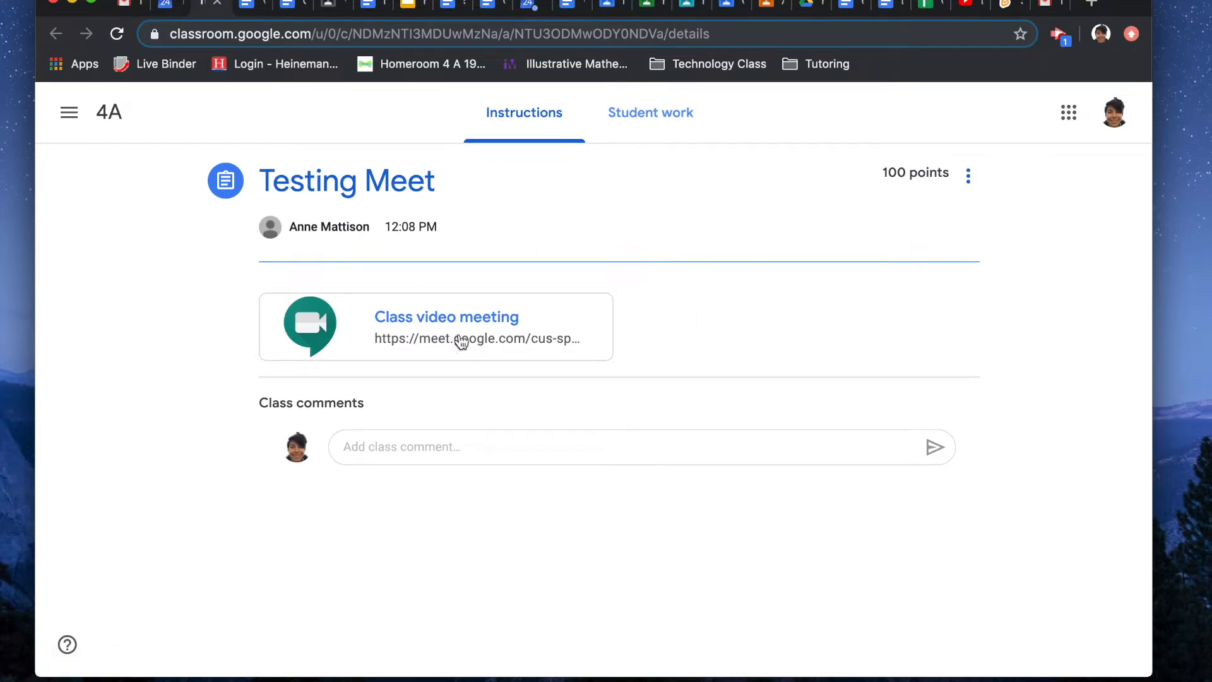
{"action": "mouse_move", "coordinate": [378, 288]}
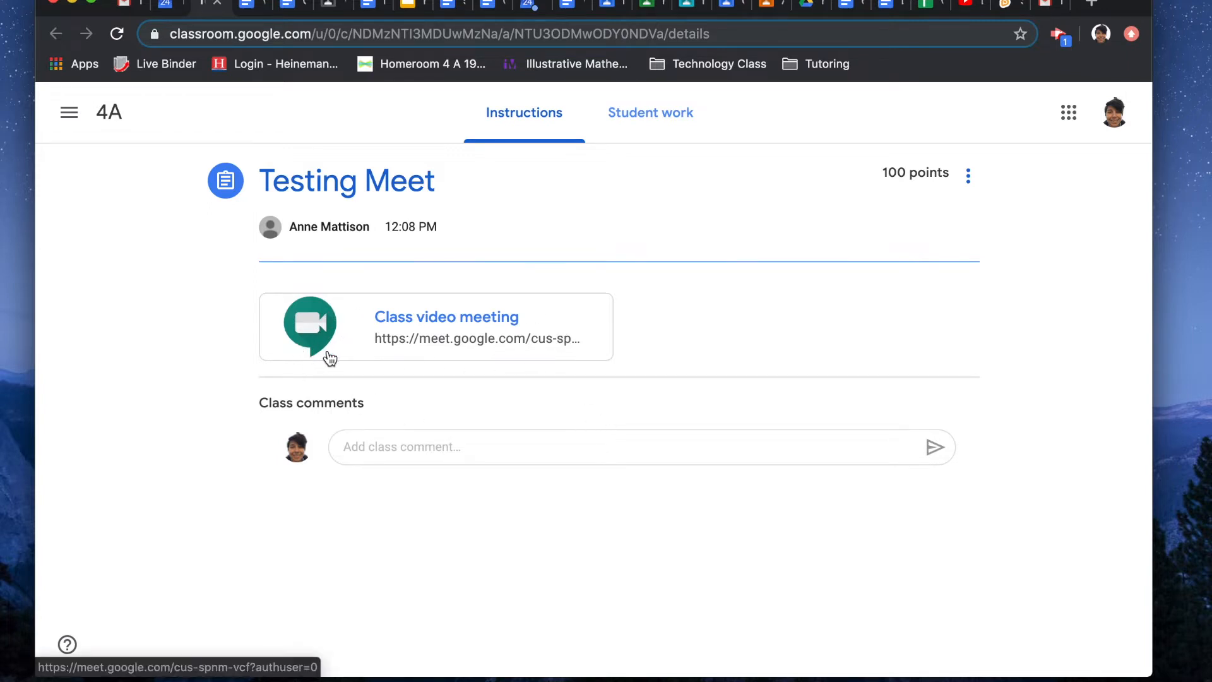
{"action": "mouse_move", "coordinate": [311, 316]}
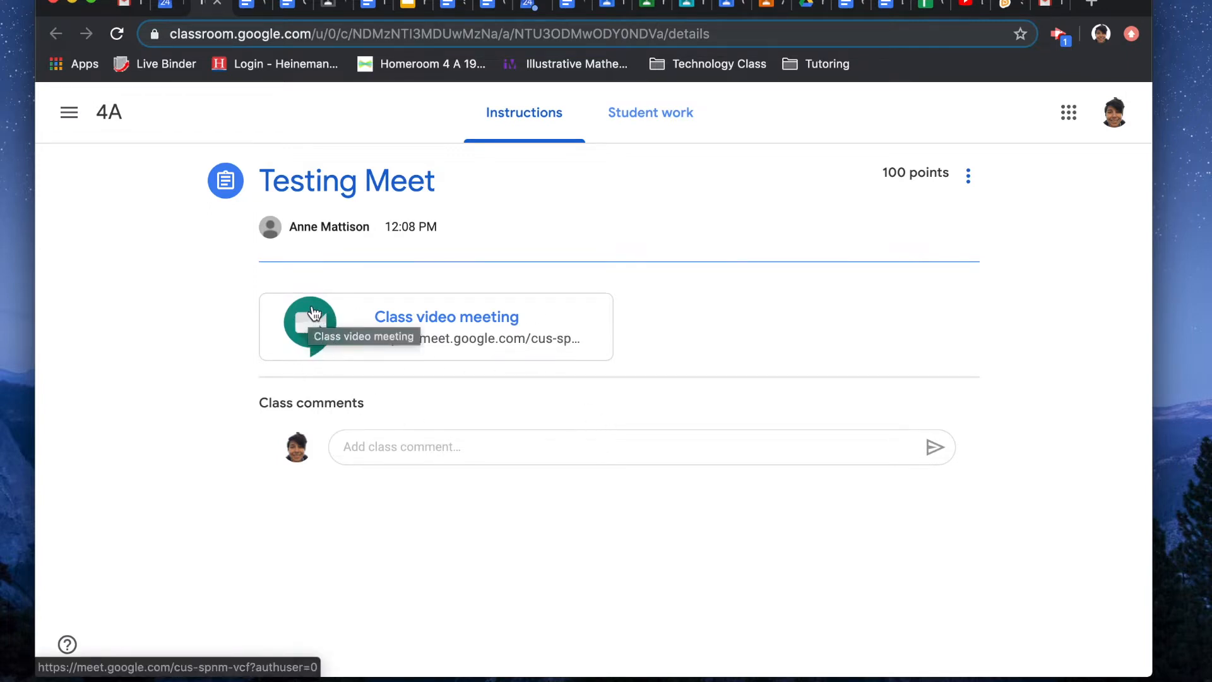
{"action": "mouse_move", "coordinate": [447, 319]}
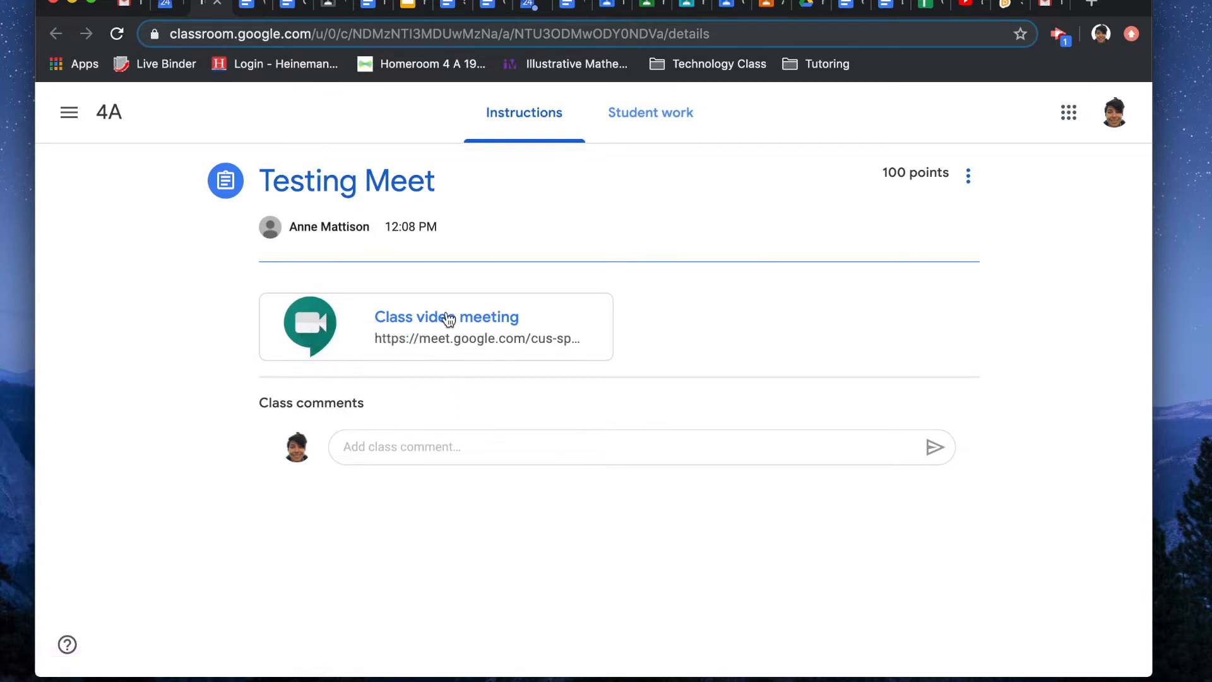
{"action": "mouse_move", "coordinate": [446, 317]}
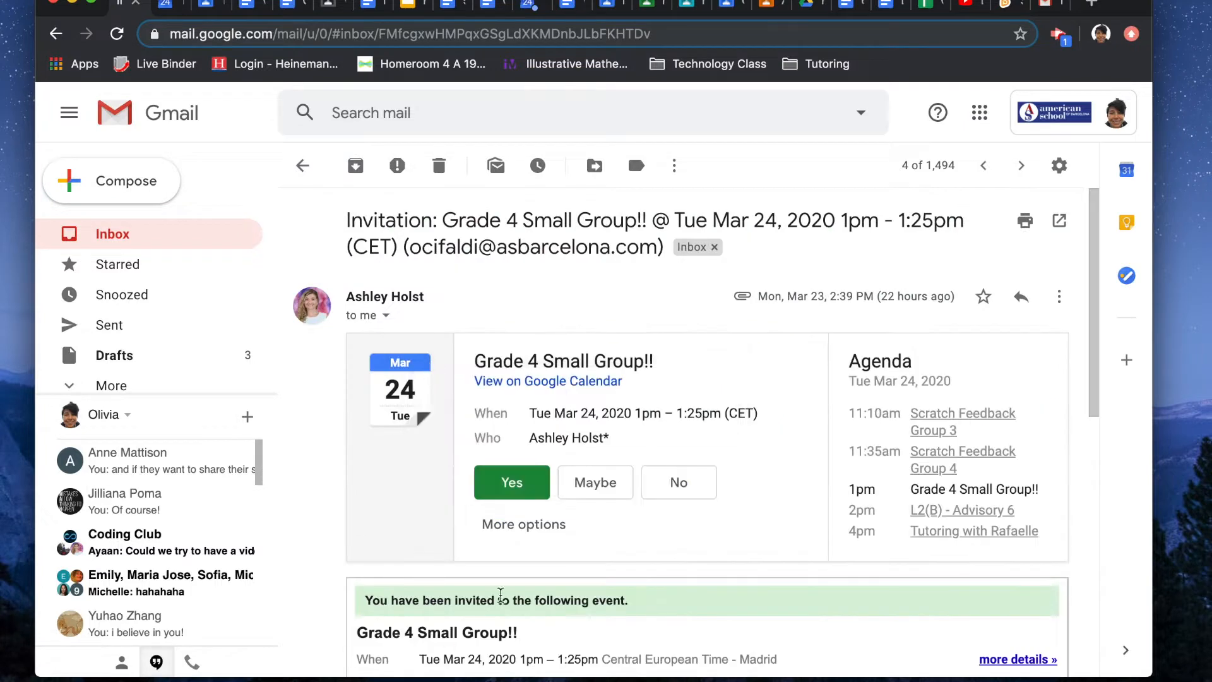
View the invite on Google Calendar and show the Grade 4 Small Group event's Hangouts Meet details.
{"action": "scroll", "scroll_direction": "down", "scroll_amount": 3}
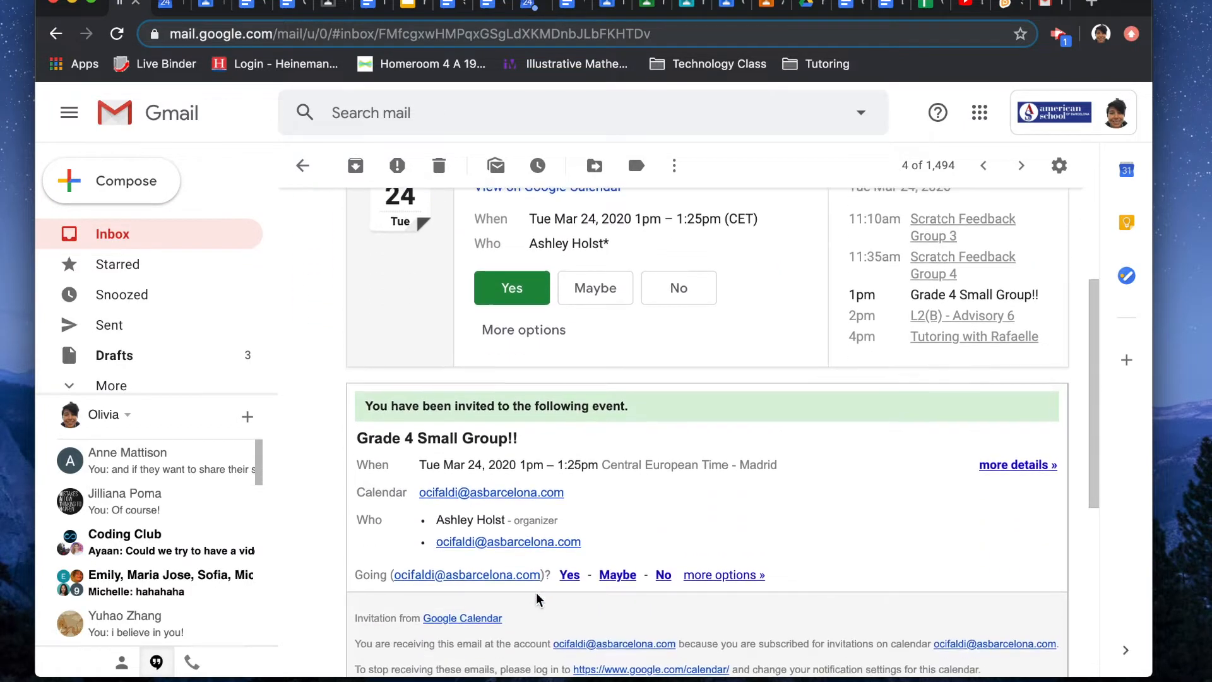
{"action": "scroll", "scroll_direction": "up", "scroll_amount": 3}
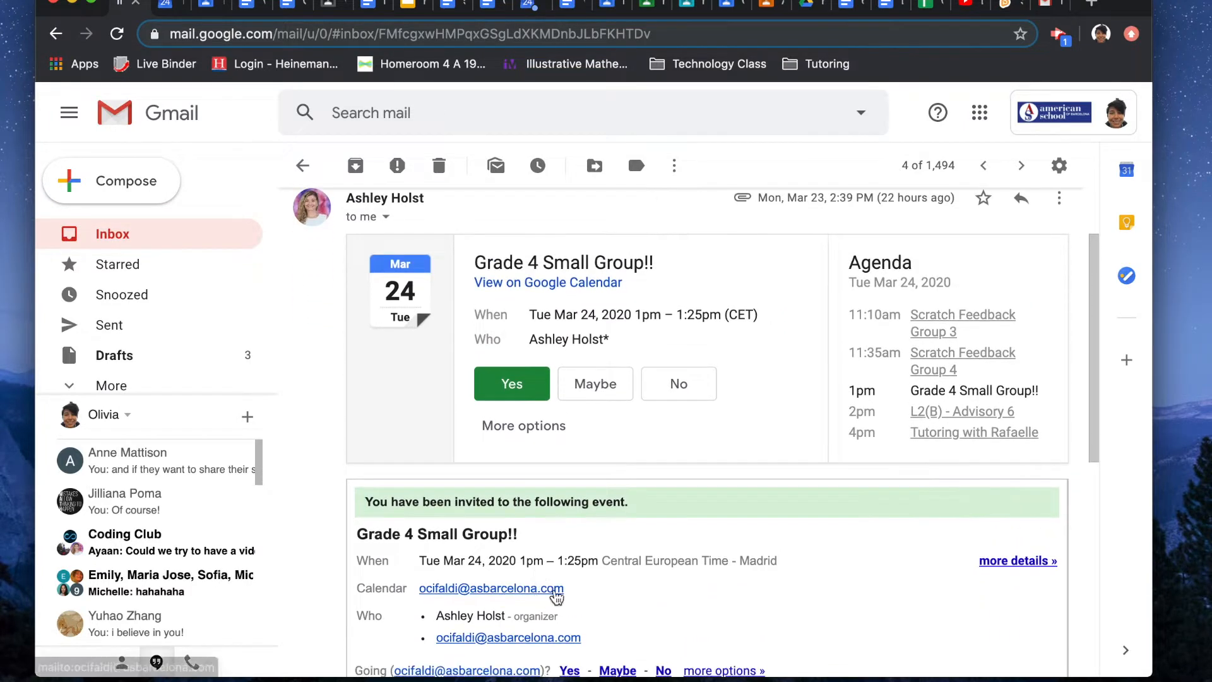
{"action": "left_click", "coordinate": [547, 282]}
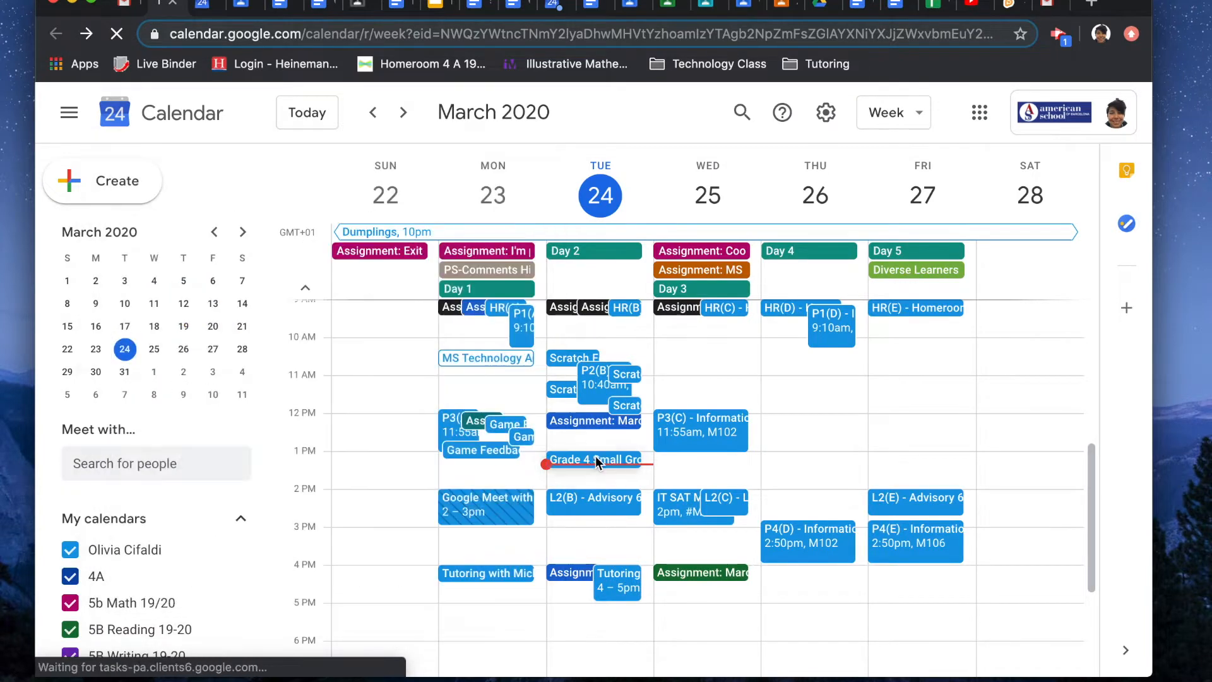
{"action": "left_click", "coordinate": [595, 459]}
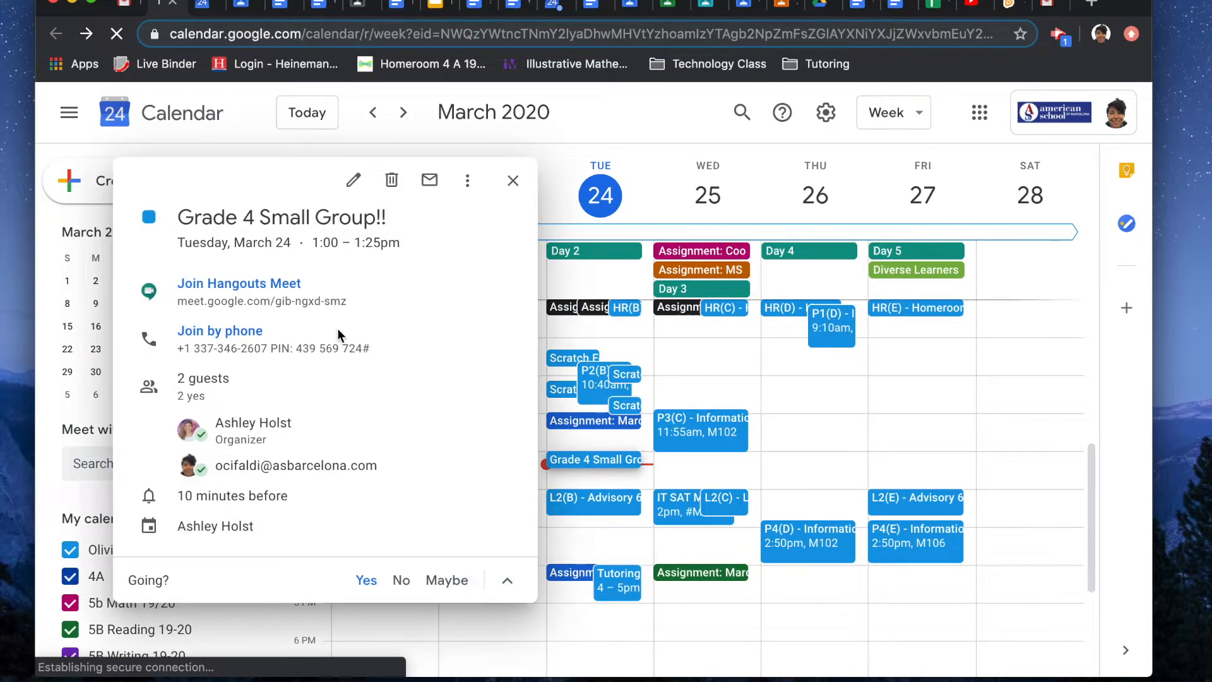
{"action": "mouse_move", "coordinate": [239, 282]}
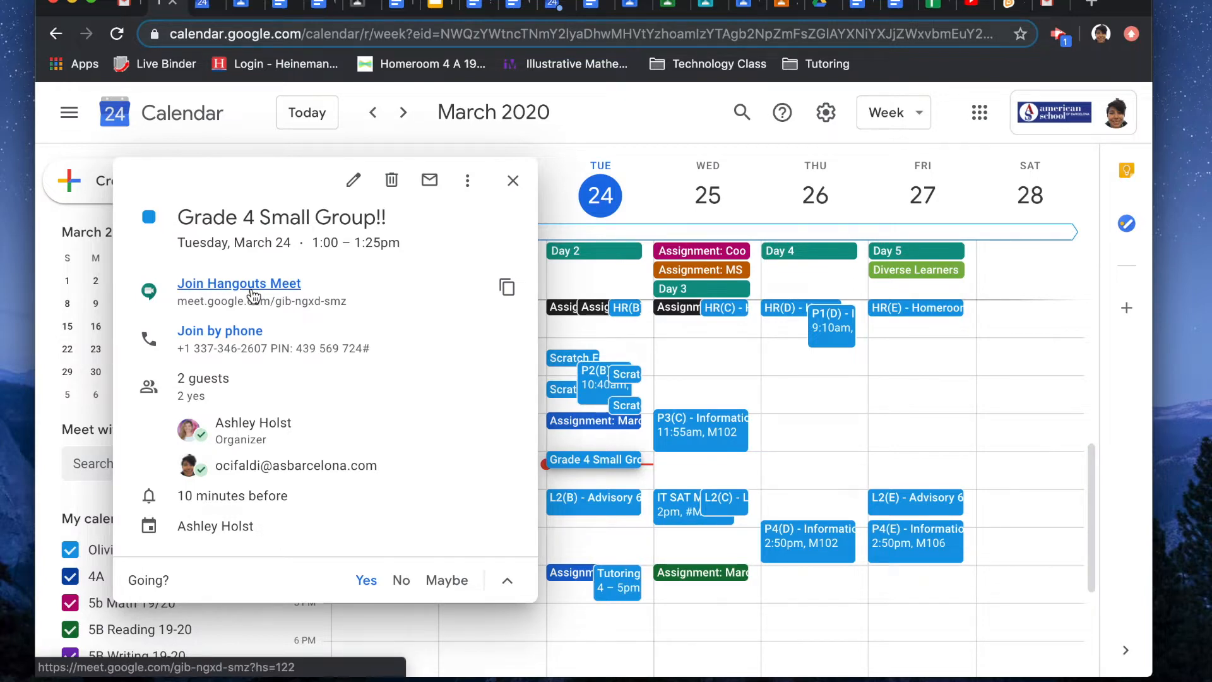
Enter the Grade 4 Small Group meeting preview, mute the microphone, and join the call.
{"action": "left_click", "coordinate": [238, 283]}
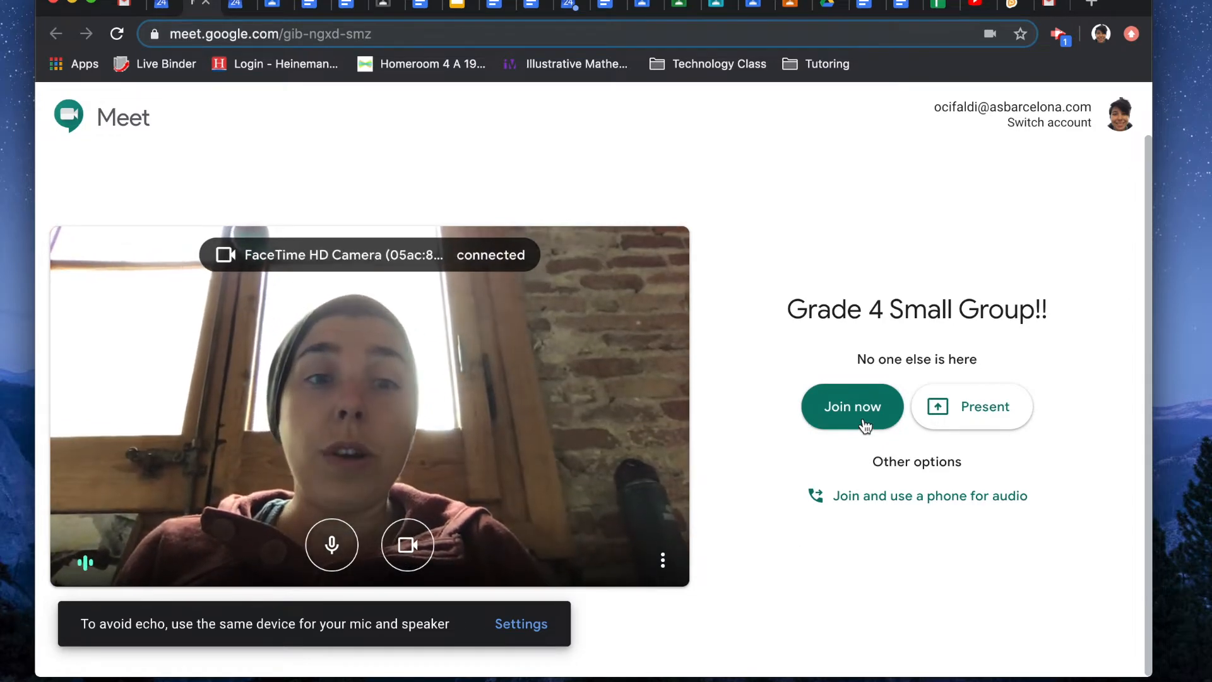
{"action": "mouse_move", "coordinate": [742, 567]}
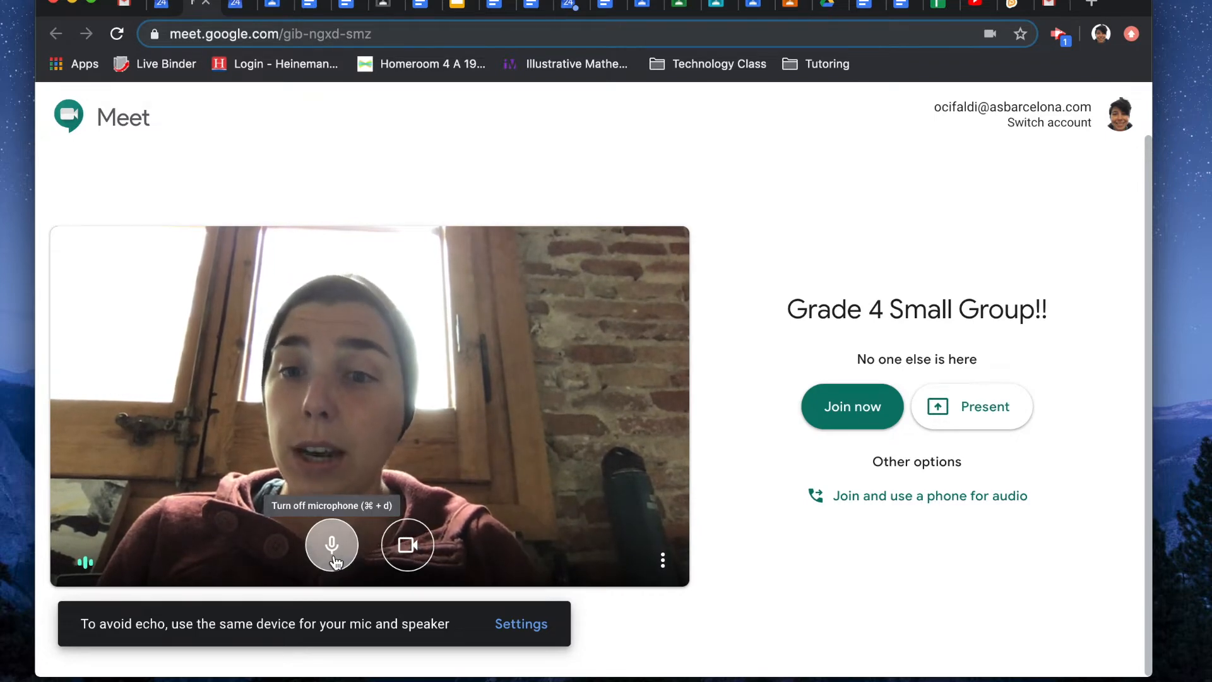
{"action": "mouse_move", "coordinate": [407, 545]}
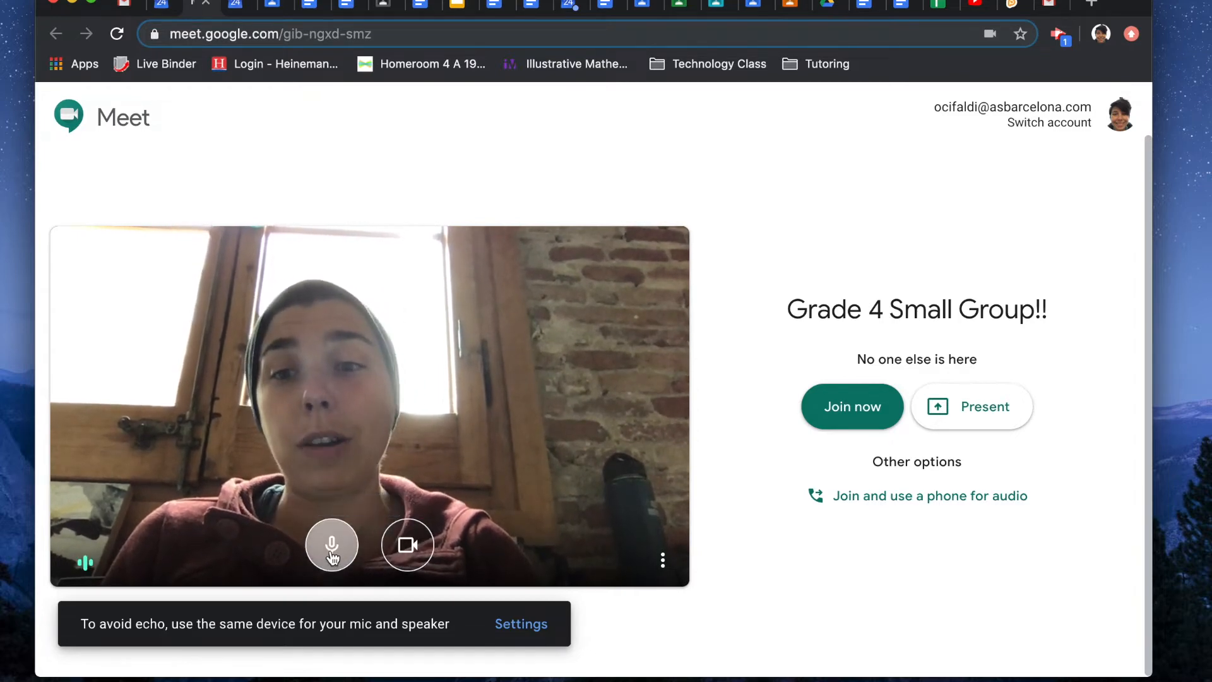
{"action": "left_click", "coordinate": [332, 544]}
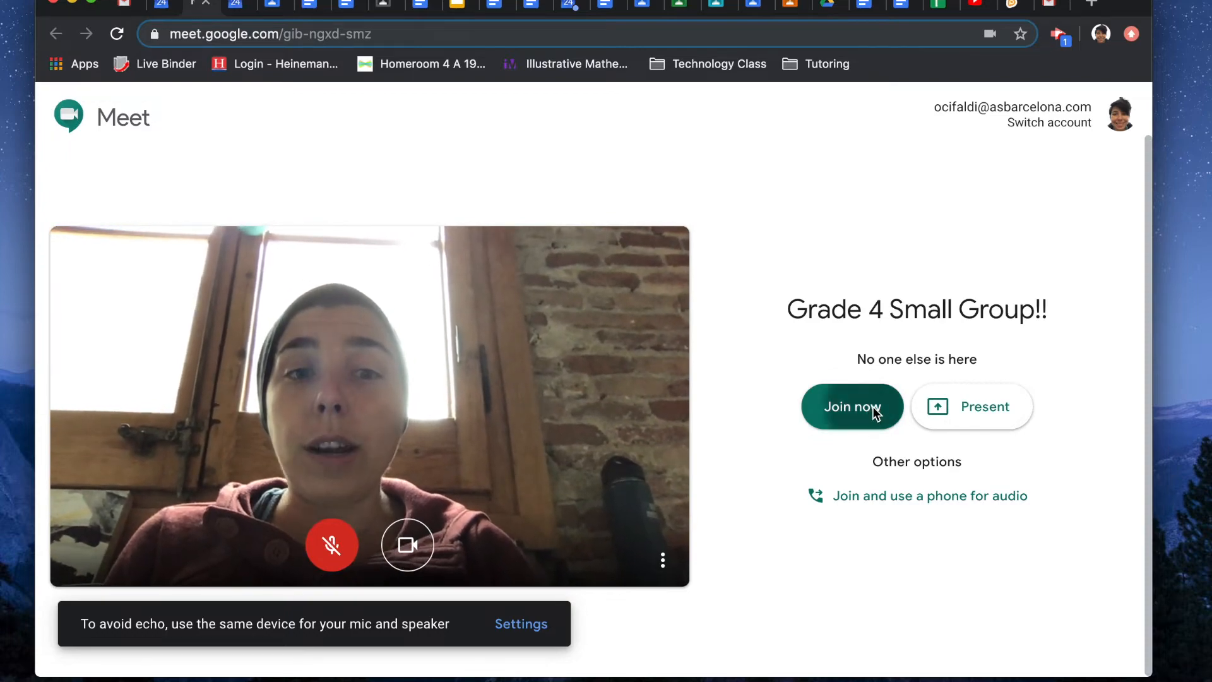
{"action": "left_click", "coordinate": [851, 406]}
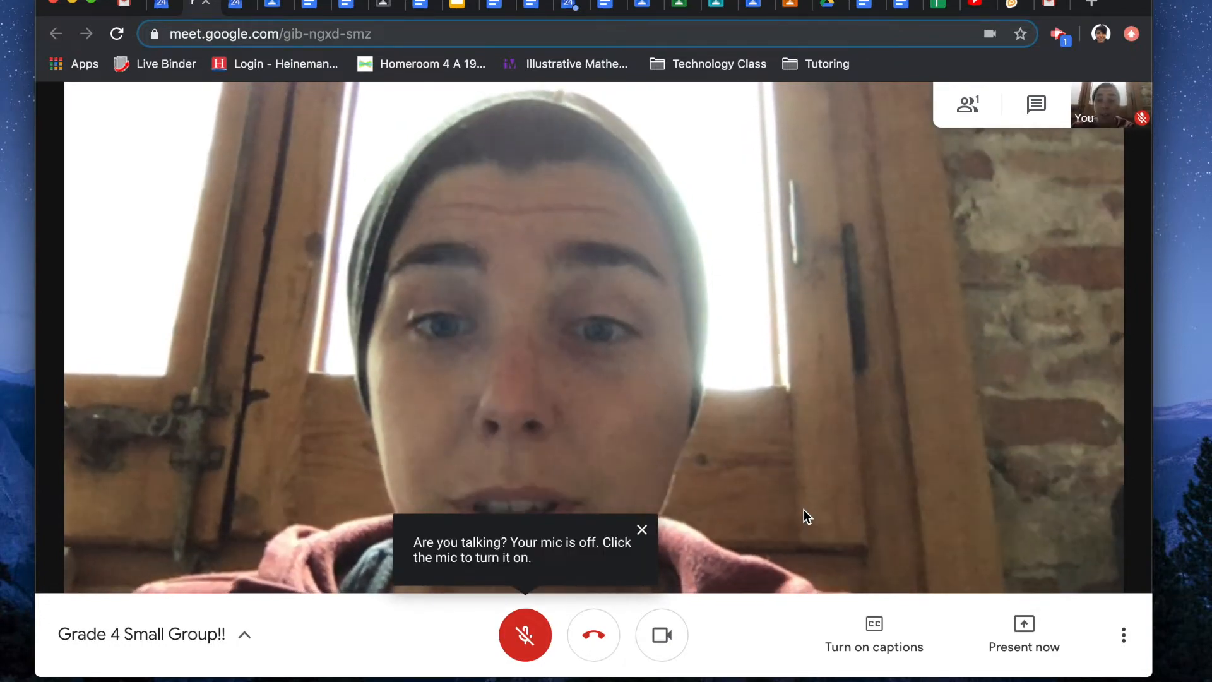
{"action": "mouse_move", "coordinate": [525, 634]}
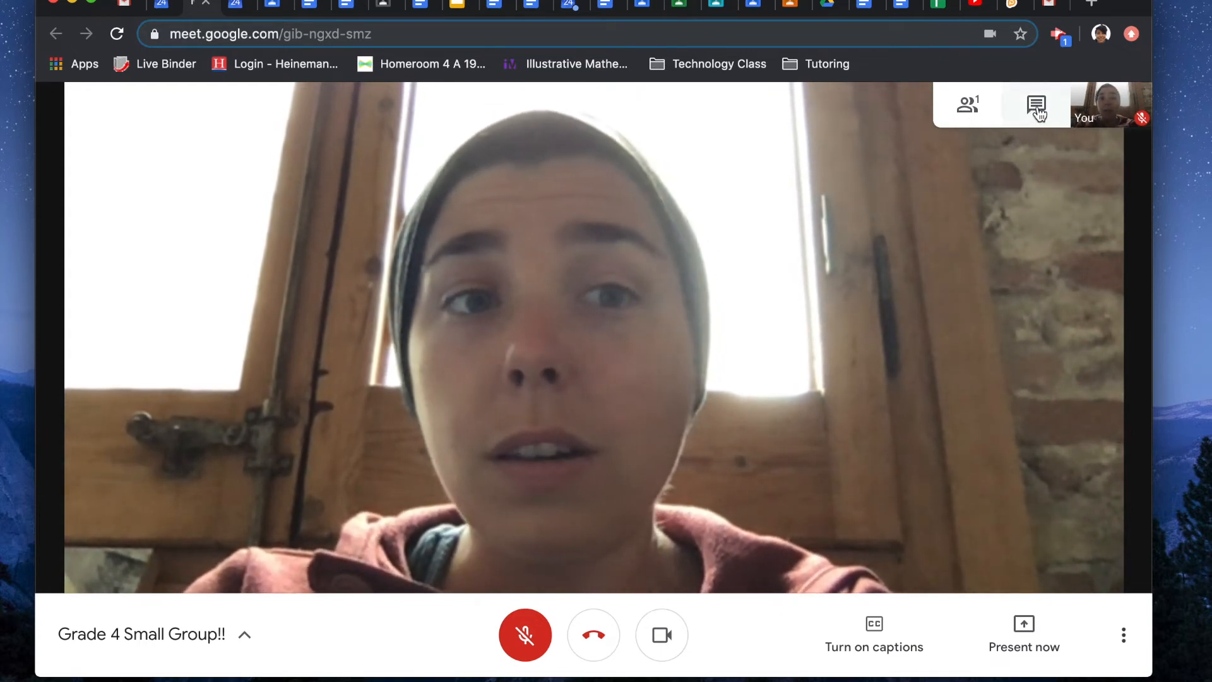
{"action": "left_click", "coordinate": [1036, 106]}
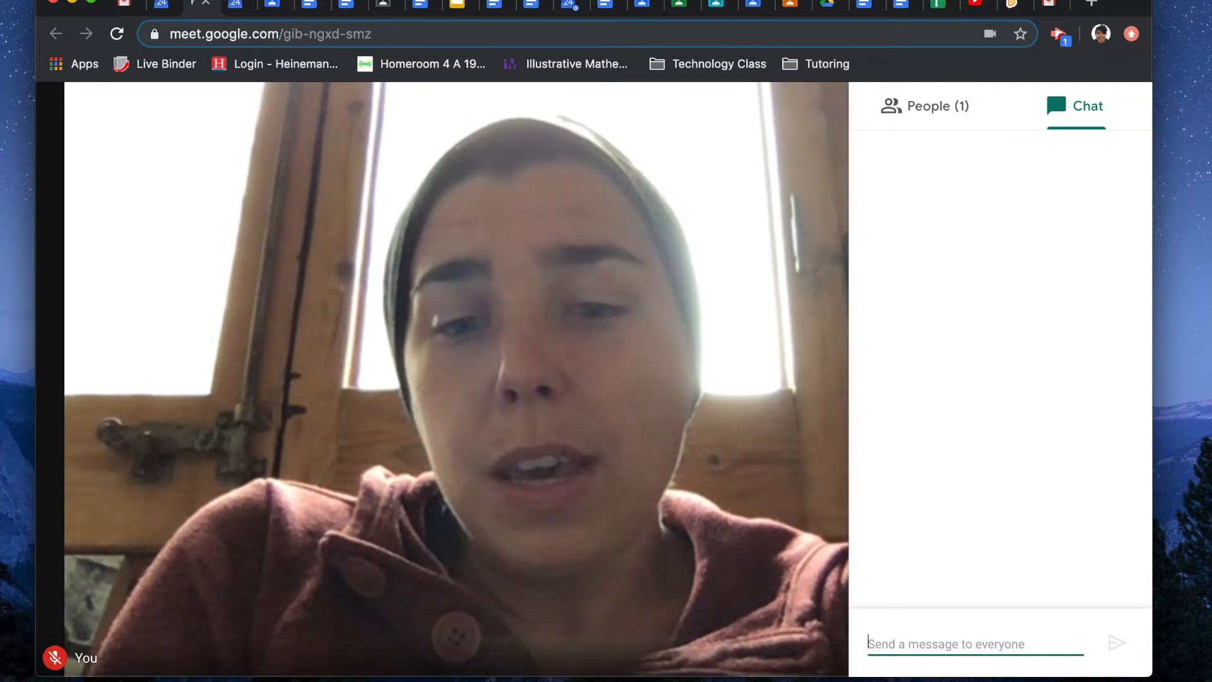
Send "Why do I need to put my mic on mute?" to everyone in the meeting chat.
{"action": "type", "text": "Why do I"}
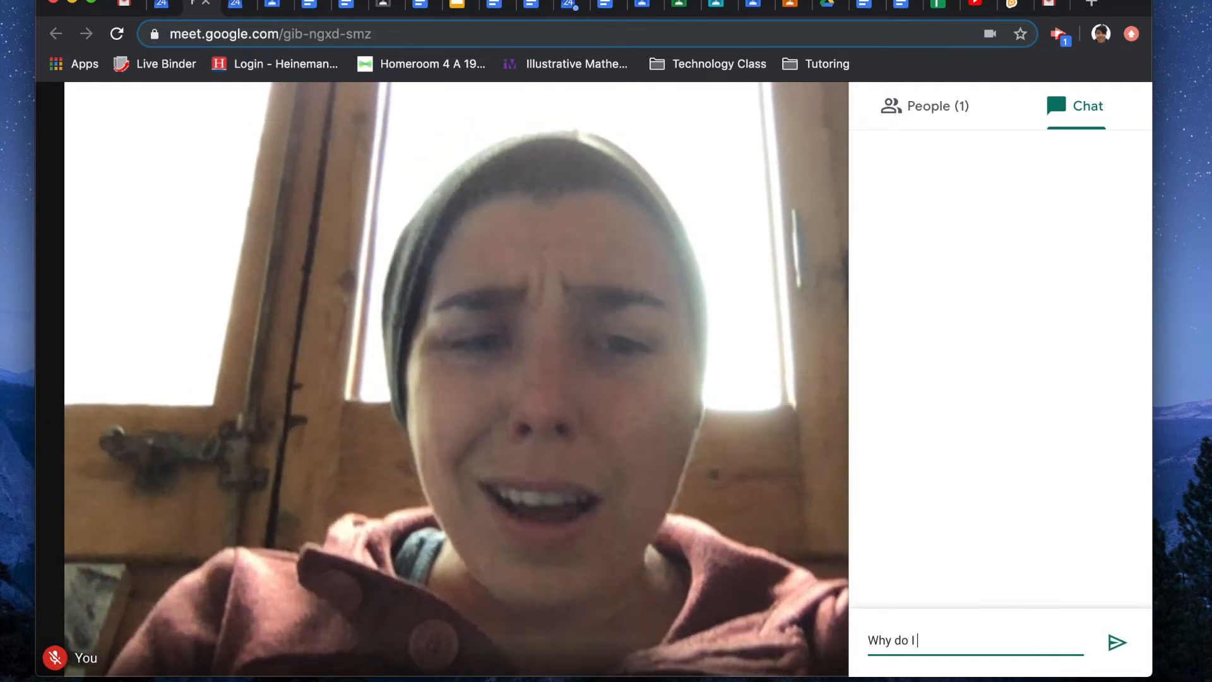
{"action": "type", "text": "need to put my"}
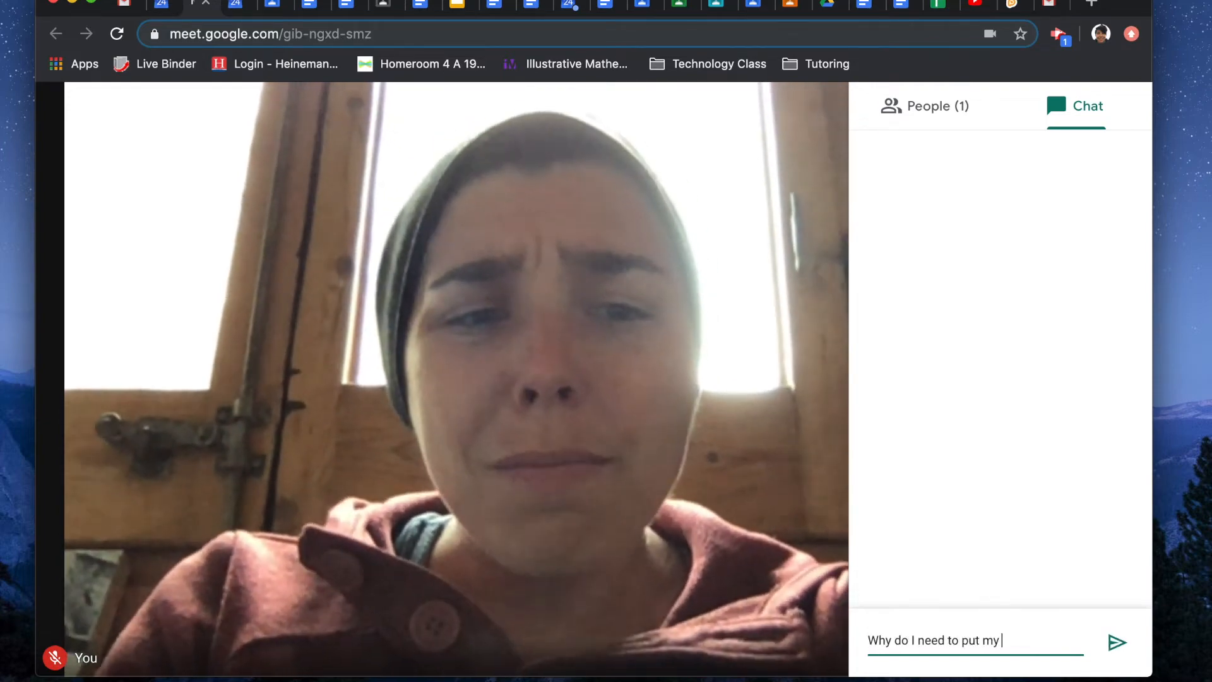
{"action": "type", "text": "mic on mute?"}
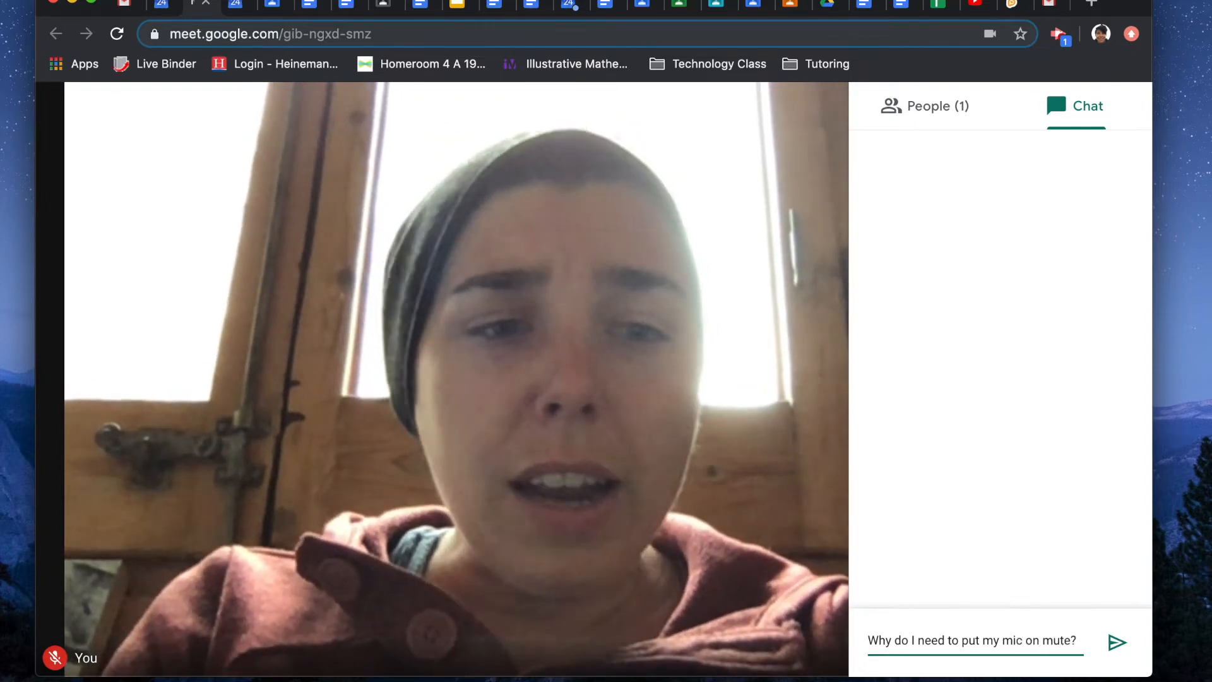
{"action": "left_click", "coordinate": [1117, 640]}
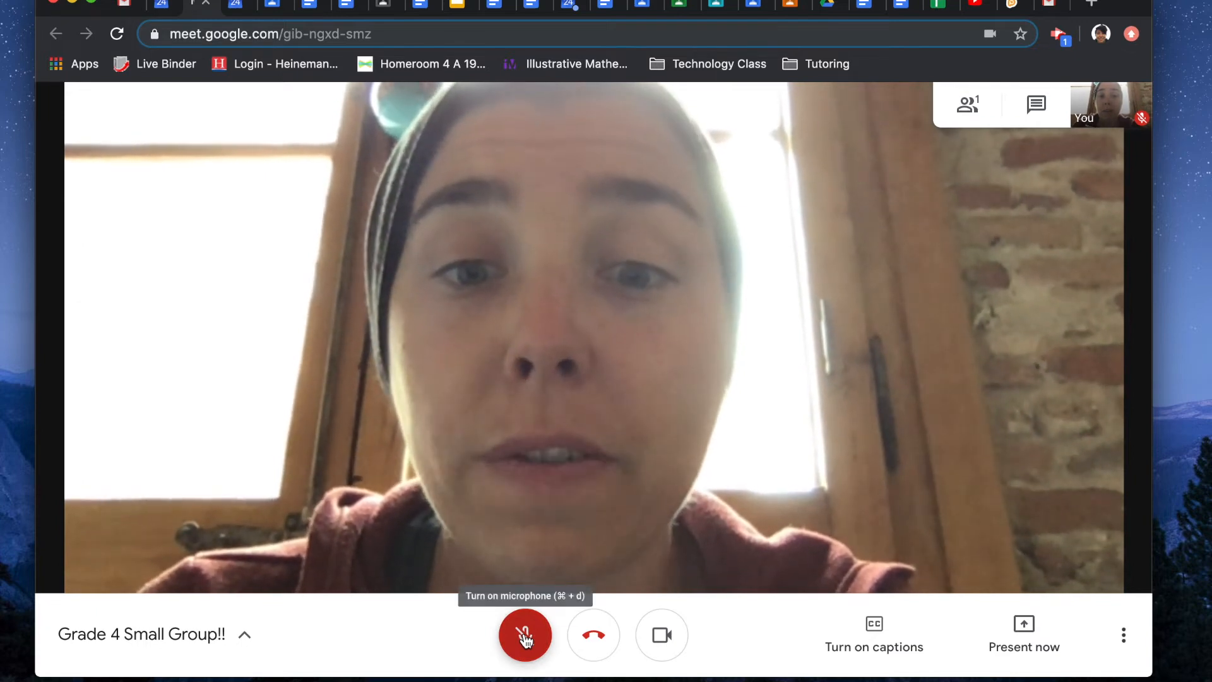
Unmute the microphone so the call can hear you.
{"action": "left_click", "coordinate": [526, 635]}
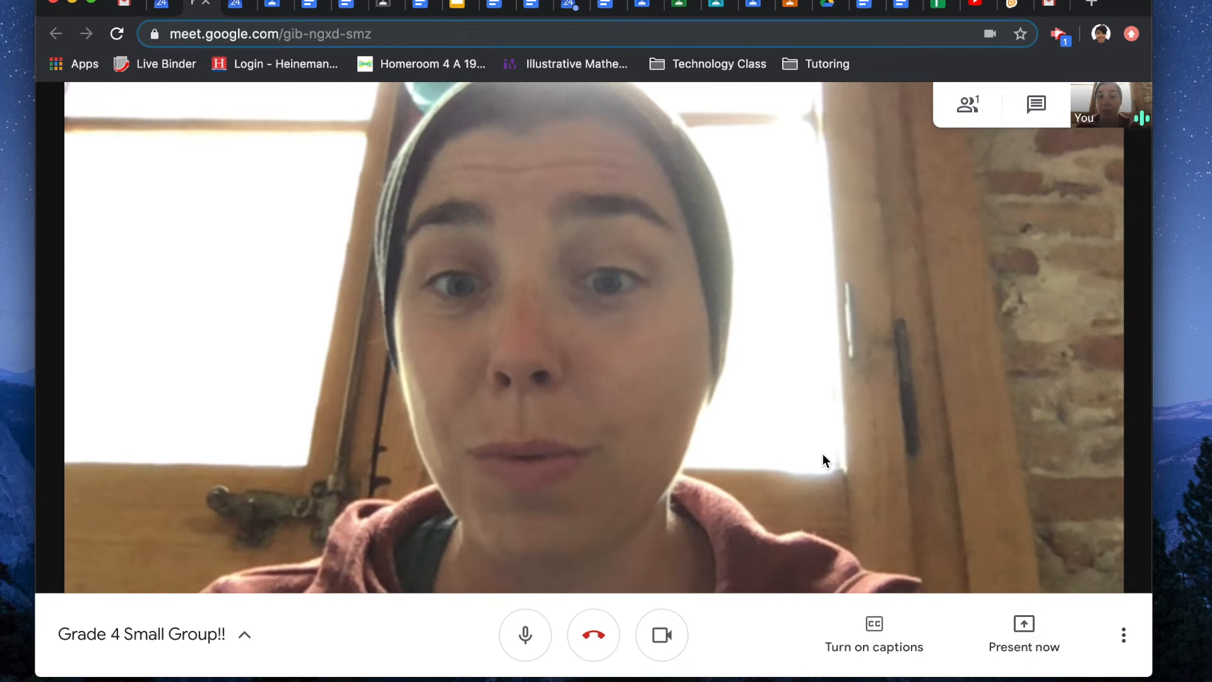
Present your entire screen to the meeting via Present now.
{"action": "left_click", "coordinate": [1024, 633]}
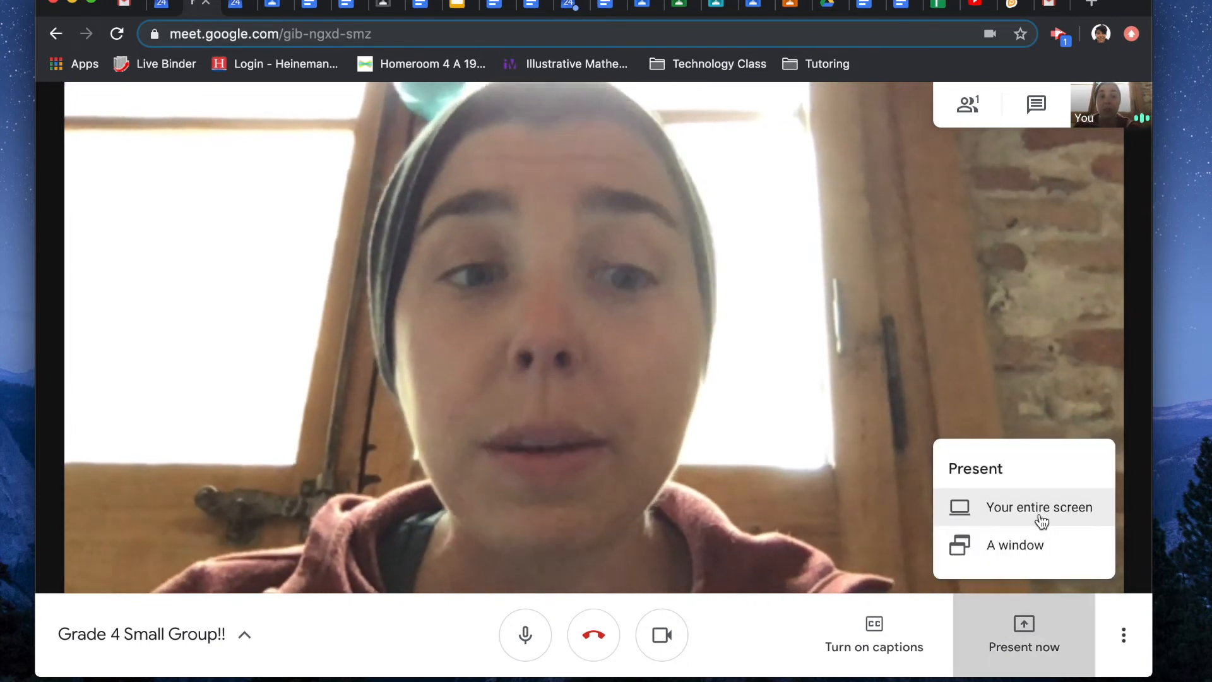
{"action": "left_click", "coordinate": [1039, 506]}
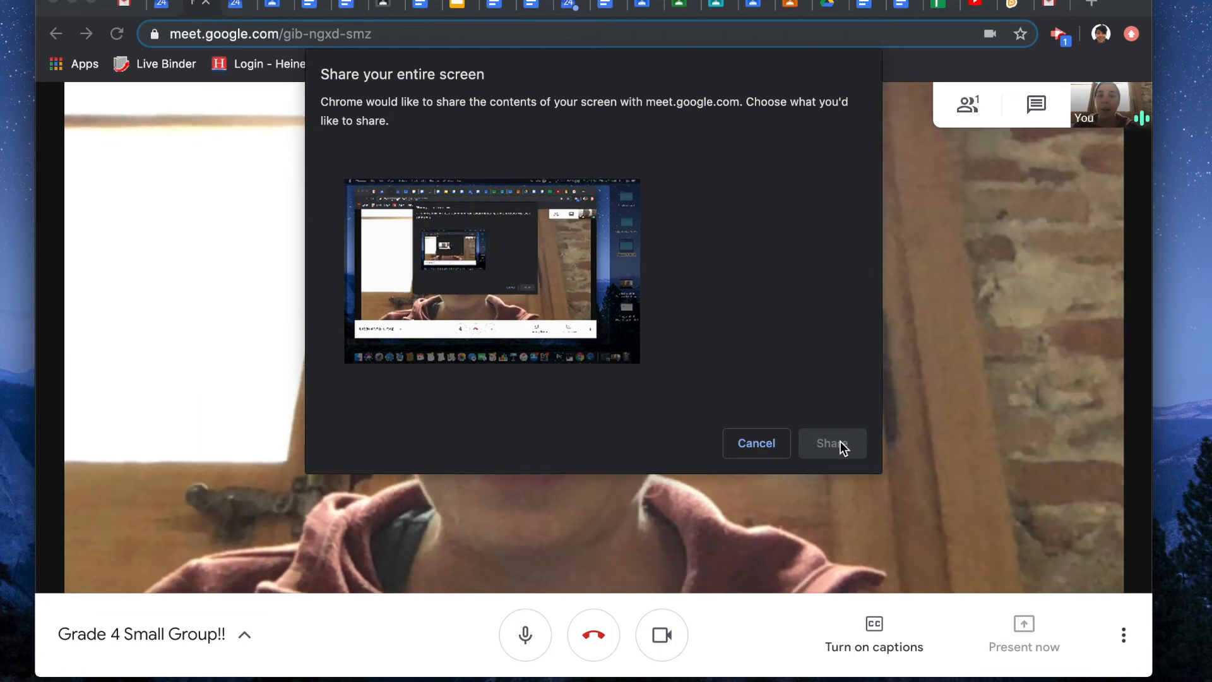
{"action": "mouse_move", "coordinate": [557, 294]}
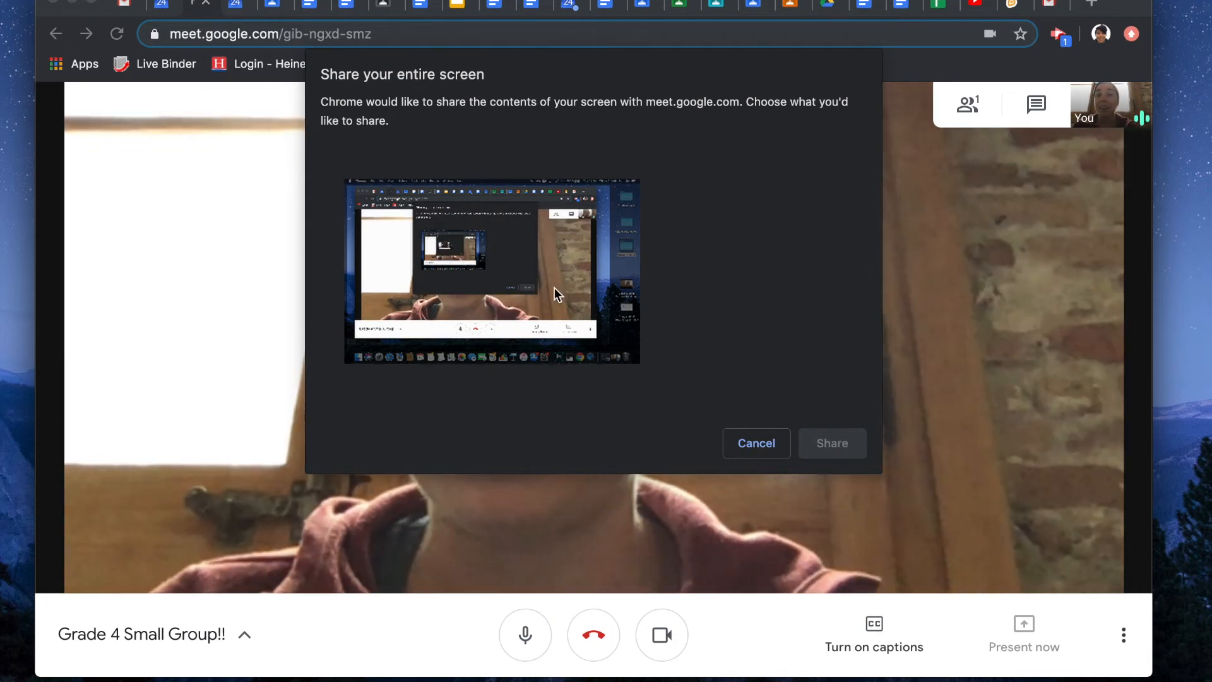
{"action": "left_click", "coordinate": [491, 270]}
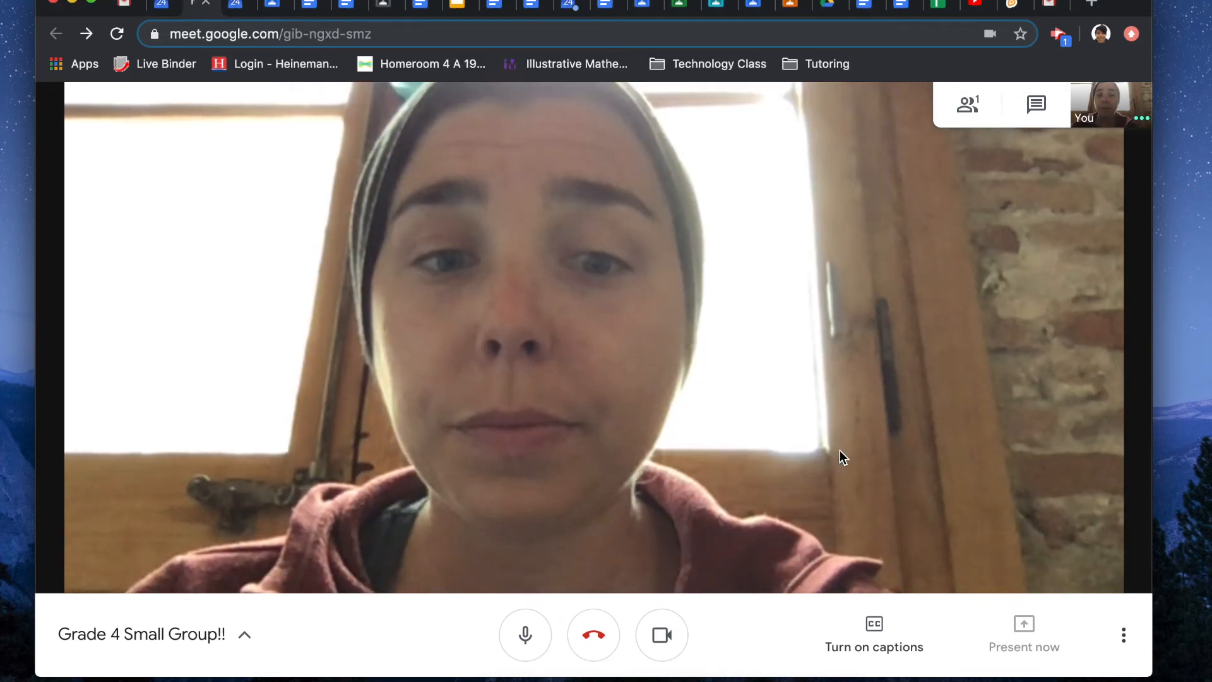
{"action": "left_click", "coordinate": [1024, 634]}
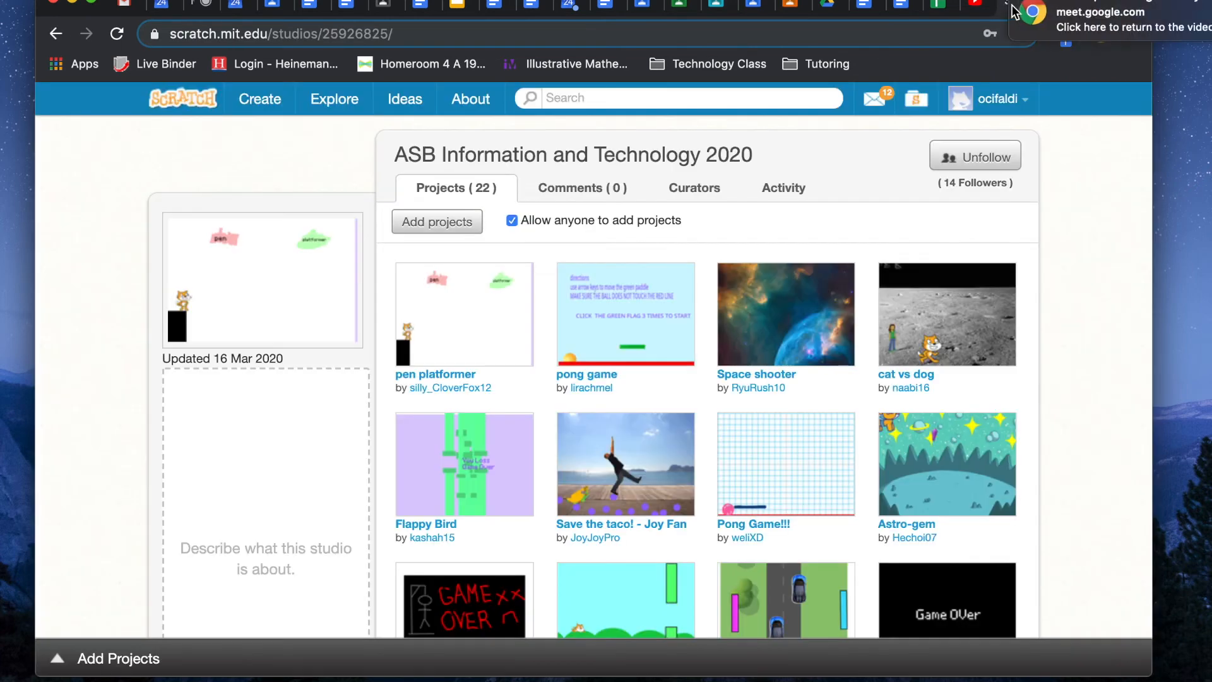
{"action": "mouse_move", "coordinate": [804, 130]}
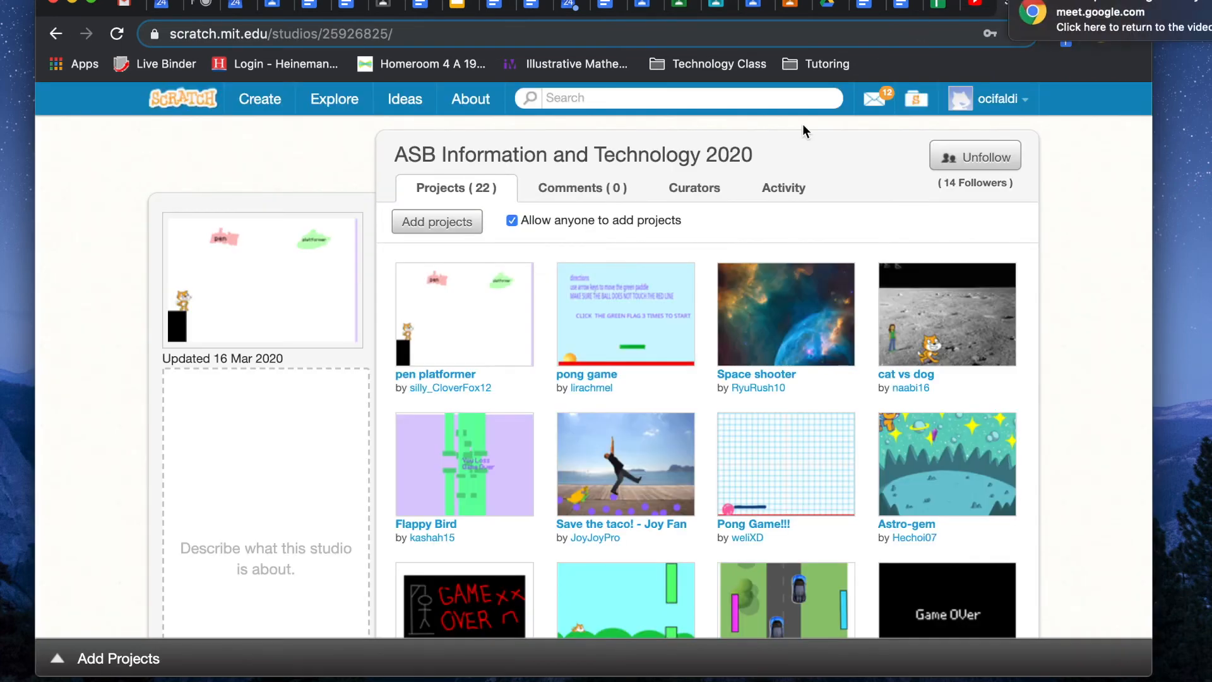
{"action": "mouse_move", "coordinate": [579, 47]}
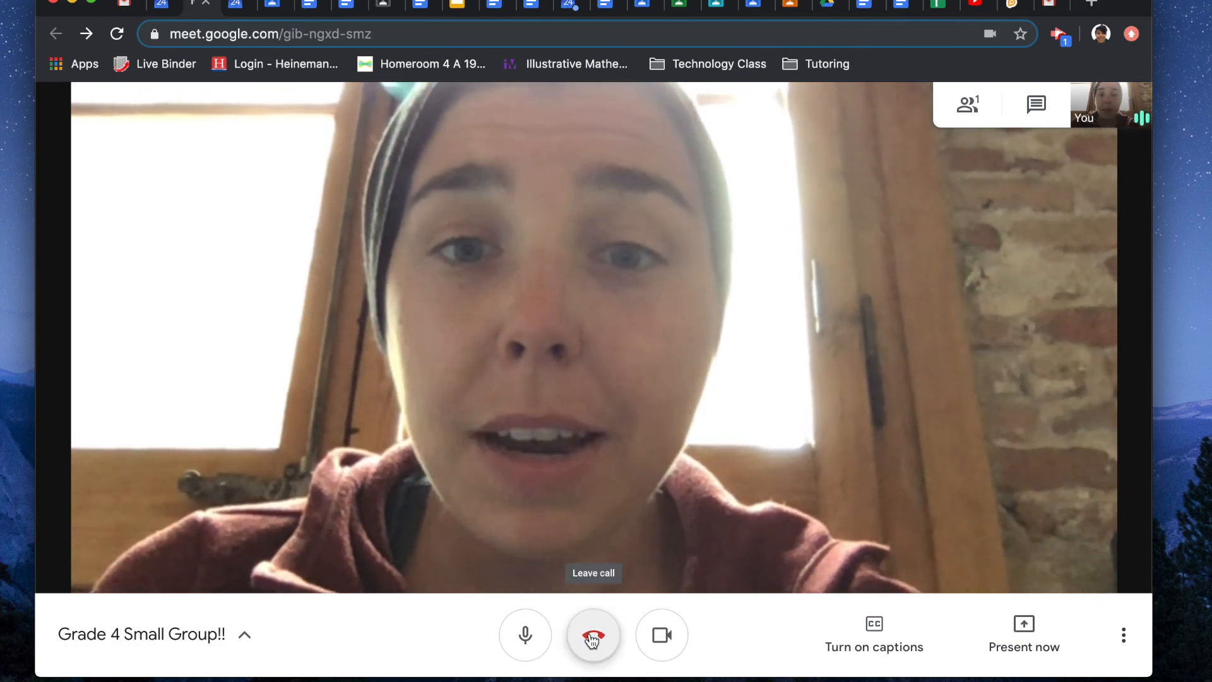
Leave the Grade 4 Small Group call, reaching the post-call rating page.
{"action": "left_click", "coordinate": [594, 635]}
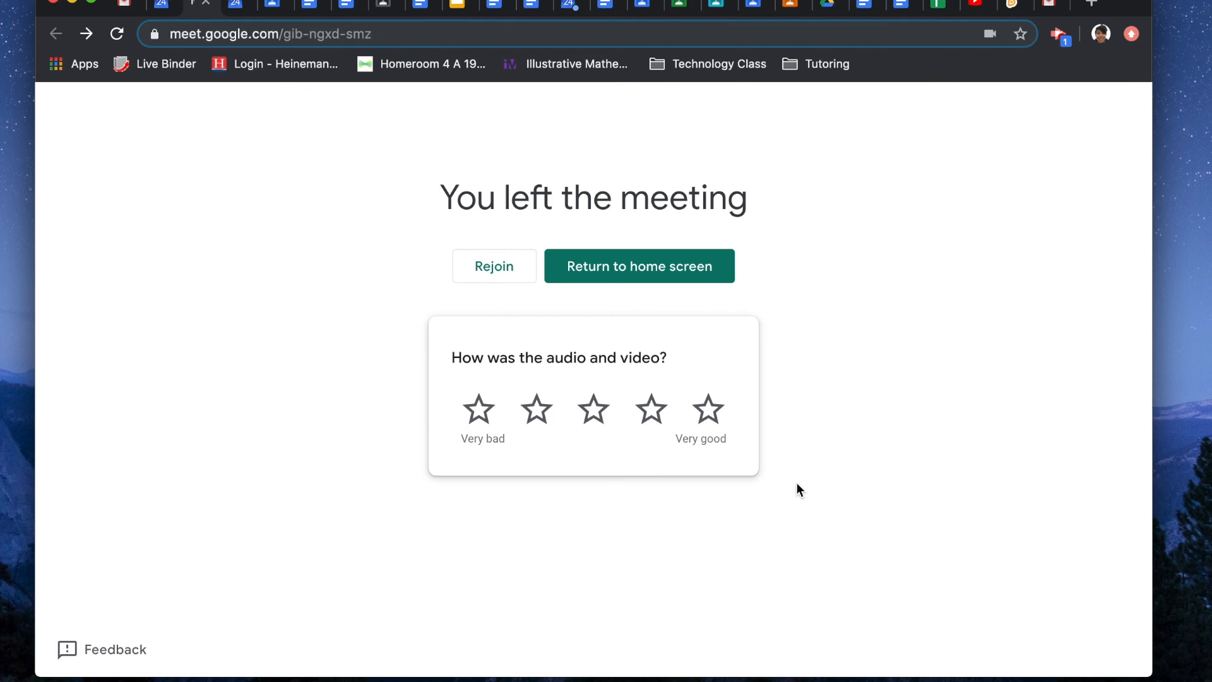
{"action": "mouse_move", "coordinate": [717, 488]}
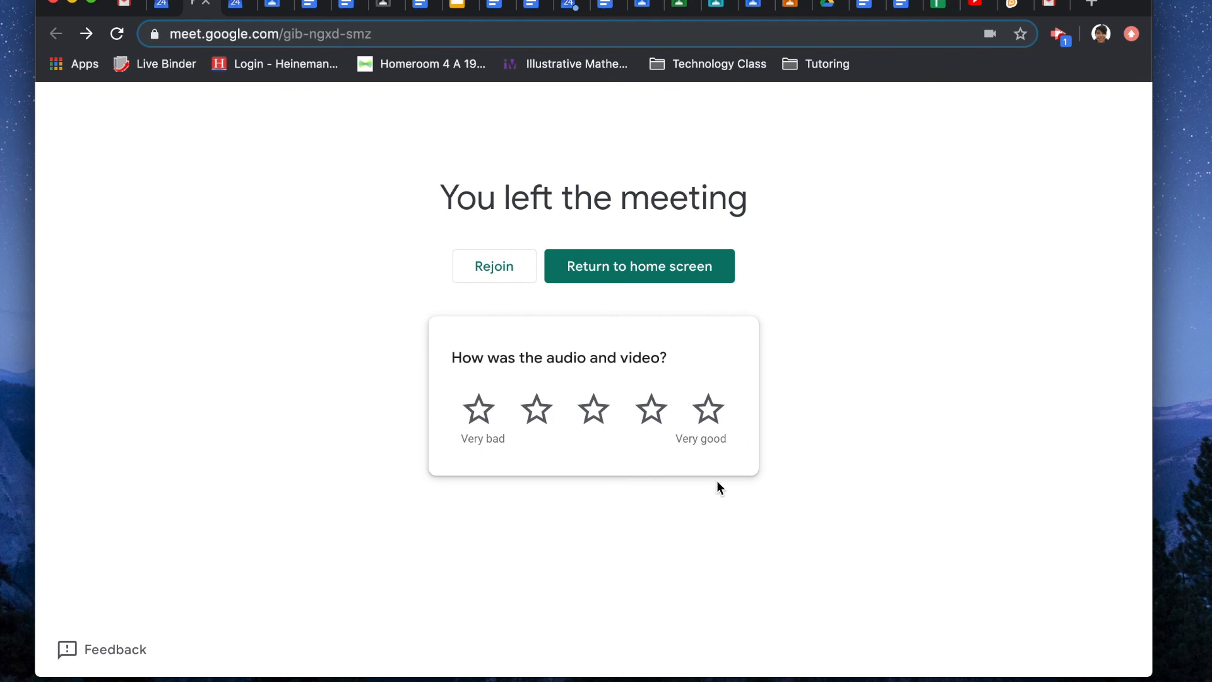